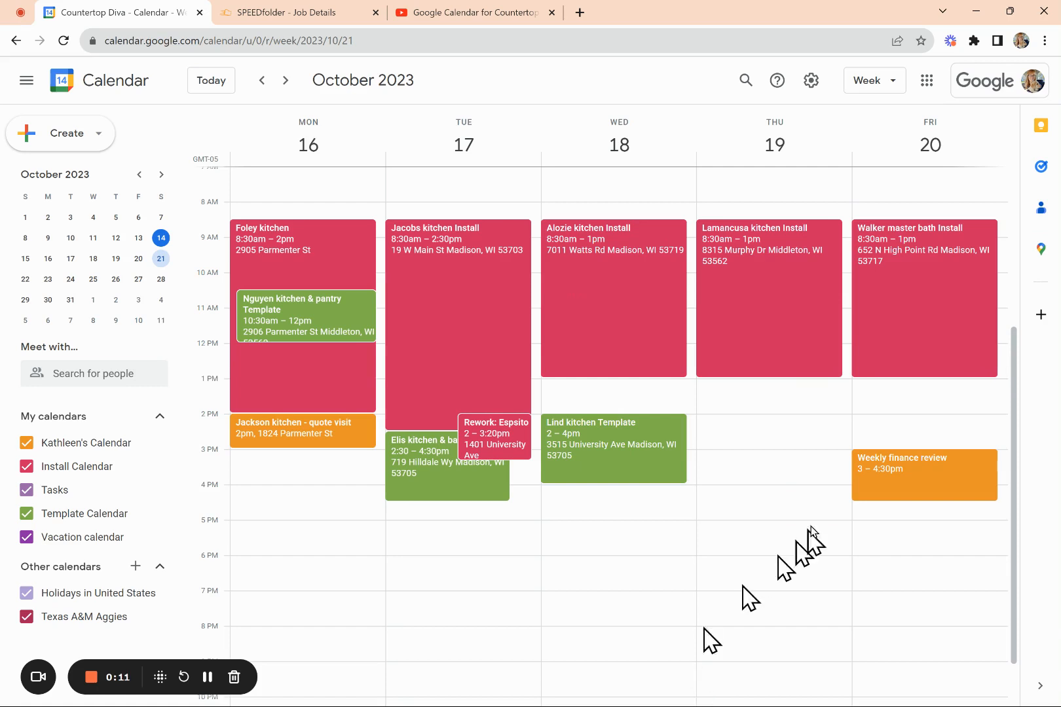
pyautogui.moveTo(709, 500)
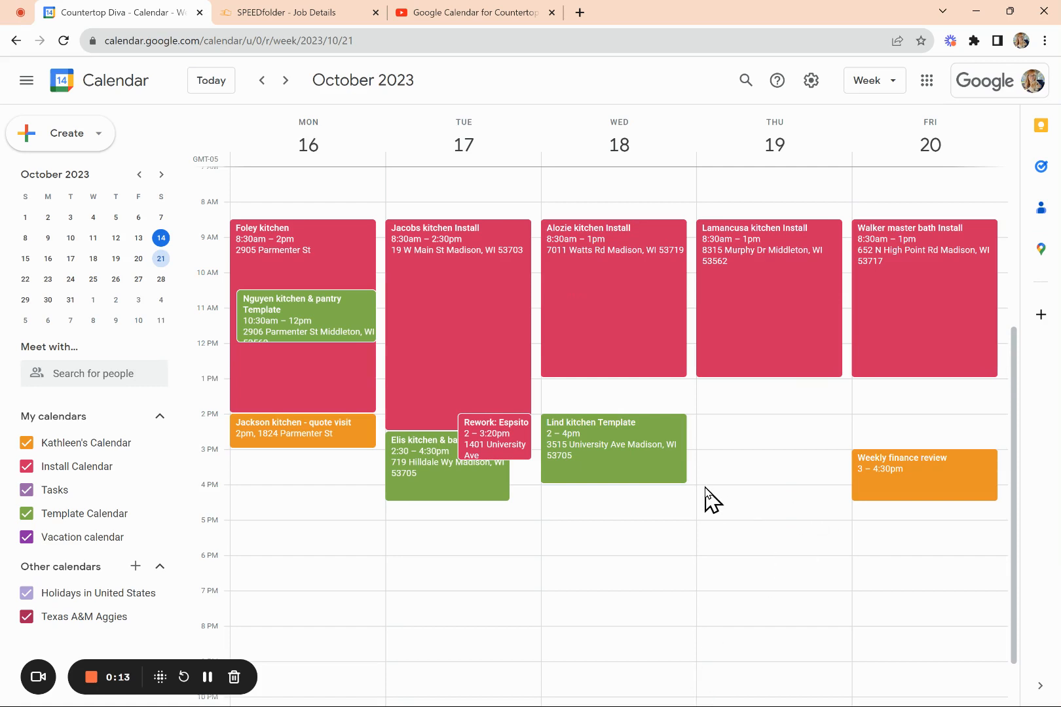
pyautogui.moveTo(366, 268)
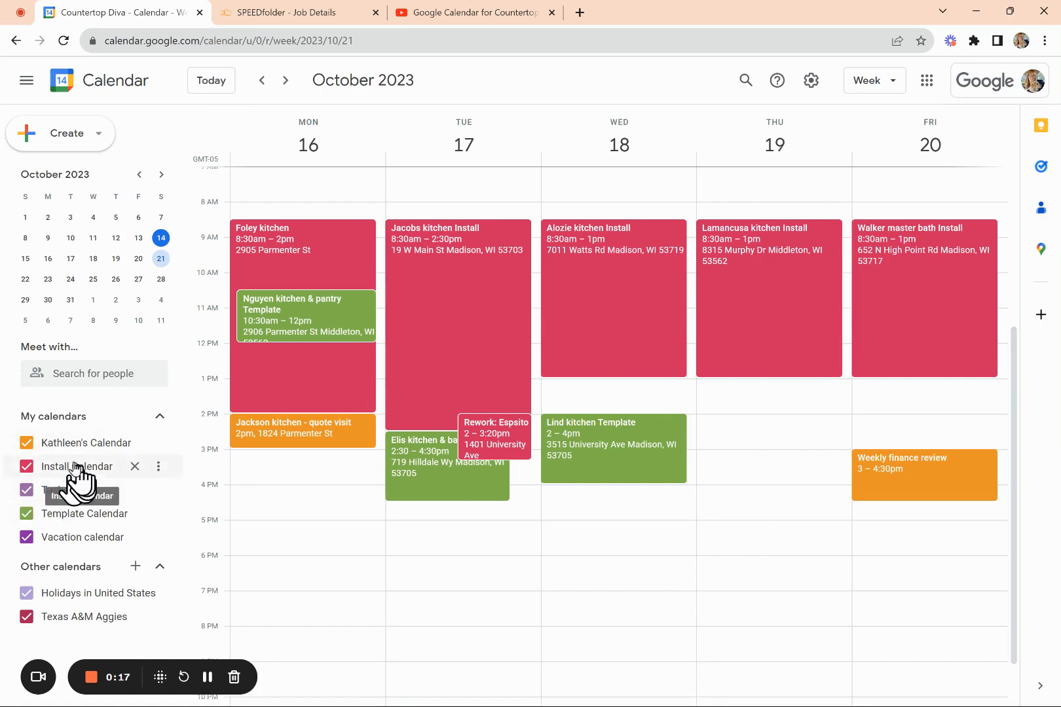
# Step: Toggle the Install Calendar's visibility off, on, and off again in the sidebar
pyautogui.click(26, 466)
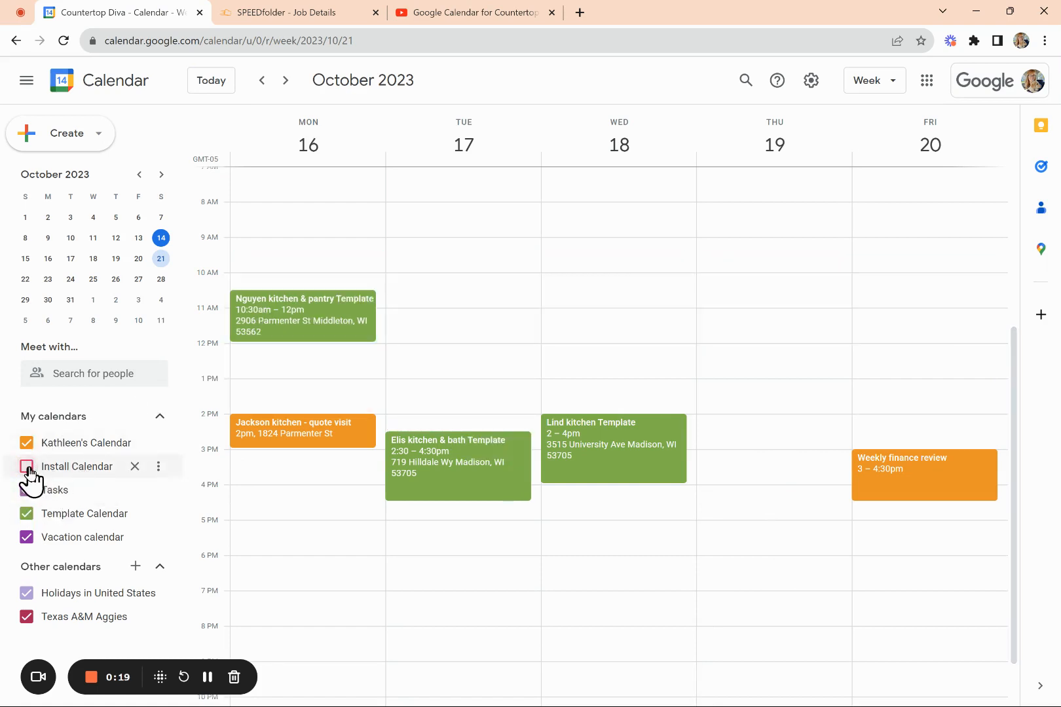
pyautogui.click(26, 467)
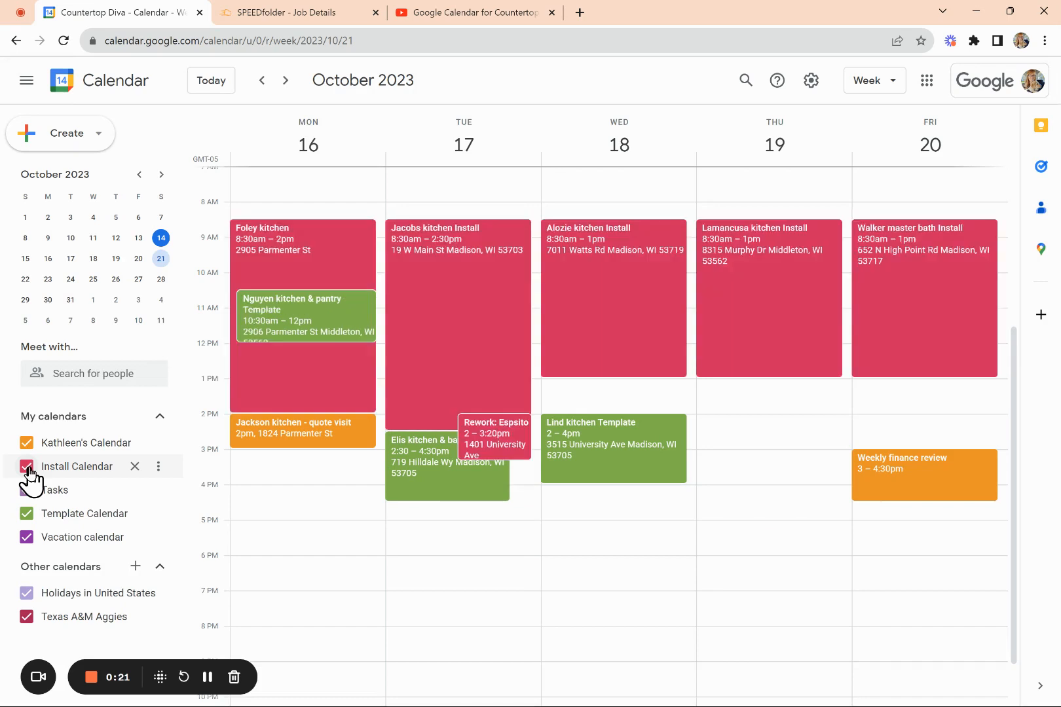
pyautogui.click(26, 467)
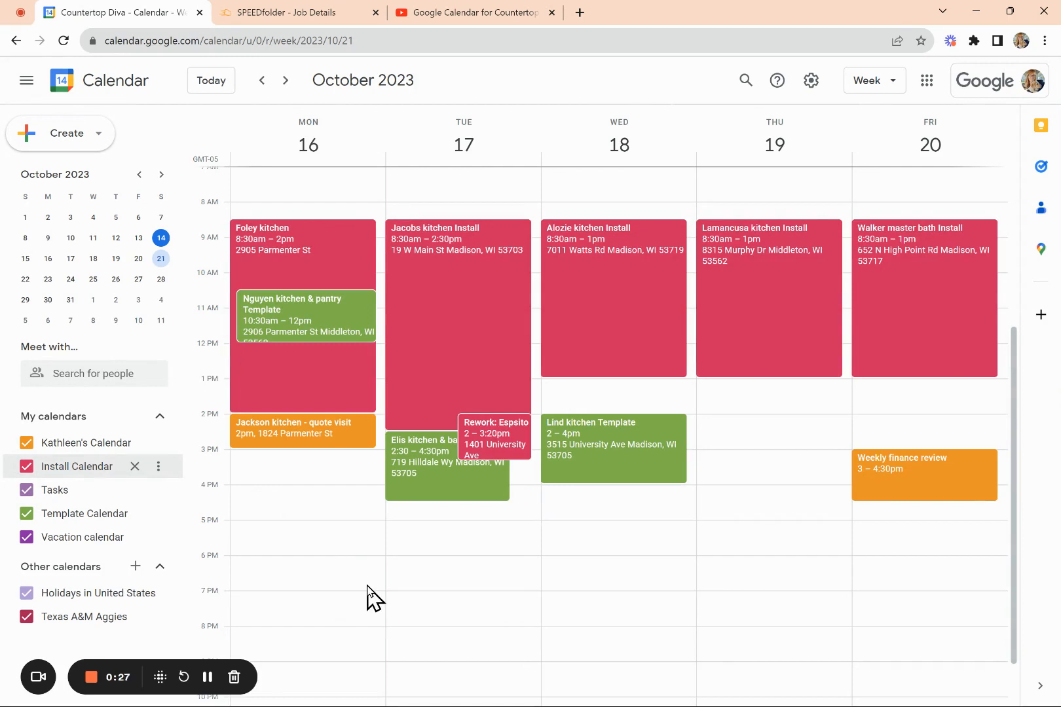
pyautogui.moveTo(291, 437)
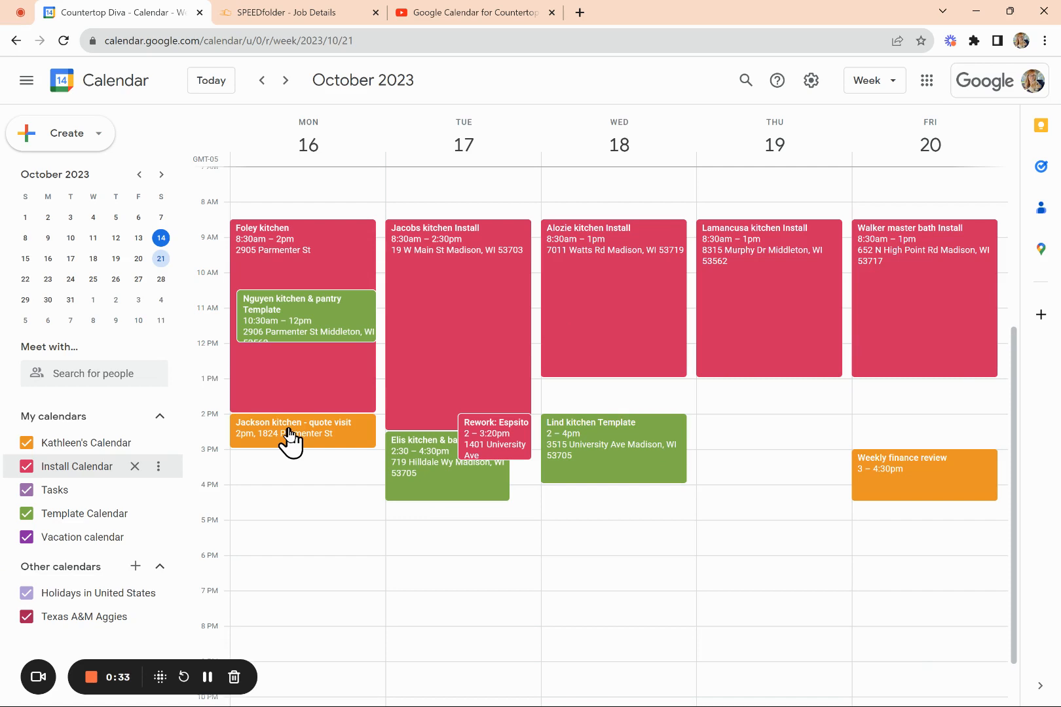
pyautogui.moveTo(930, 481)
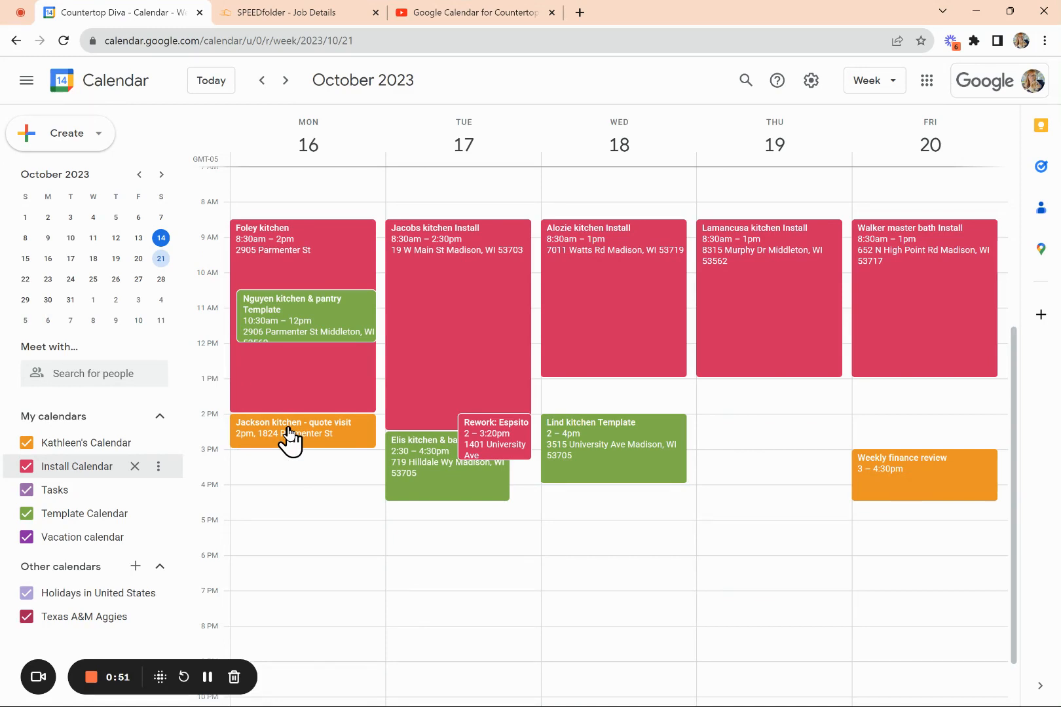
# Step: Recolour the Jackson kitchen quote visit to Basil dark green and save it
pyautogui.click(301, 431)
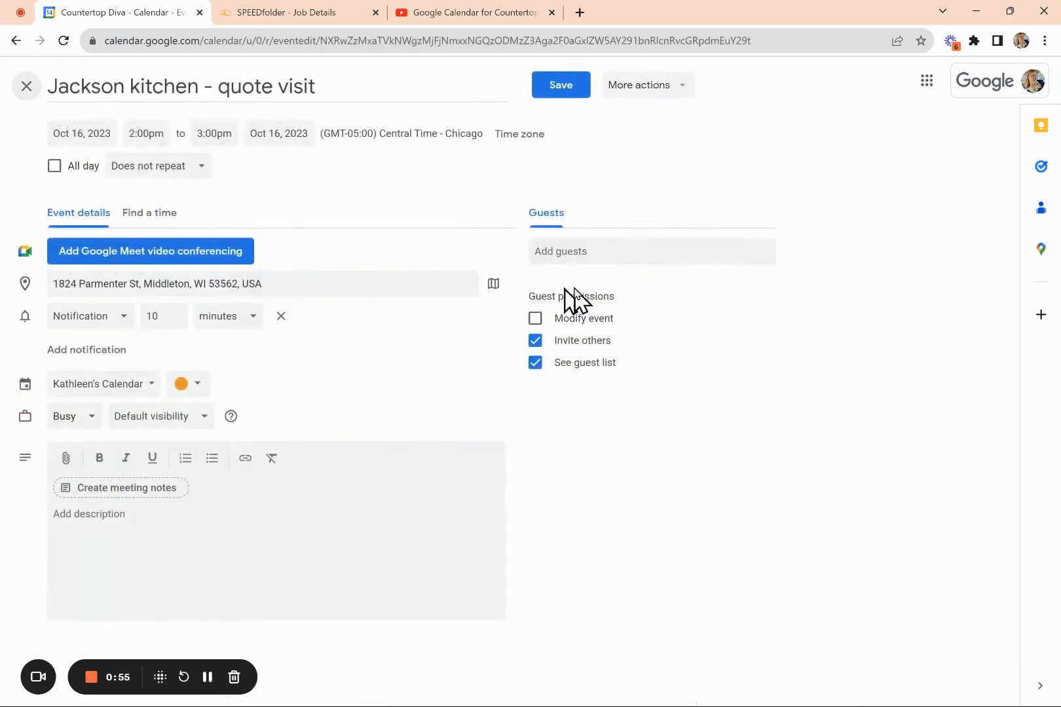
pyautogui.moveTo(188, 384)
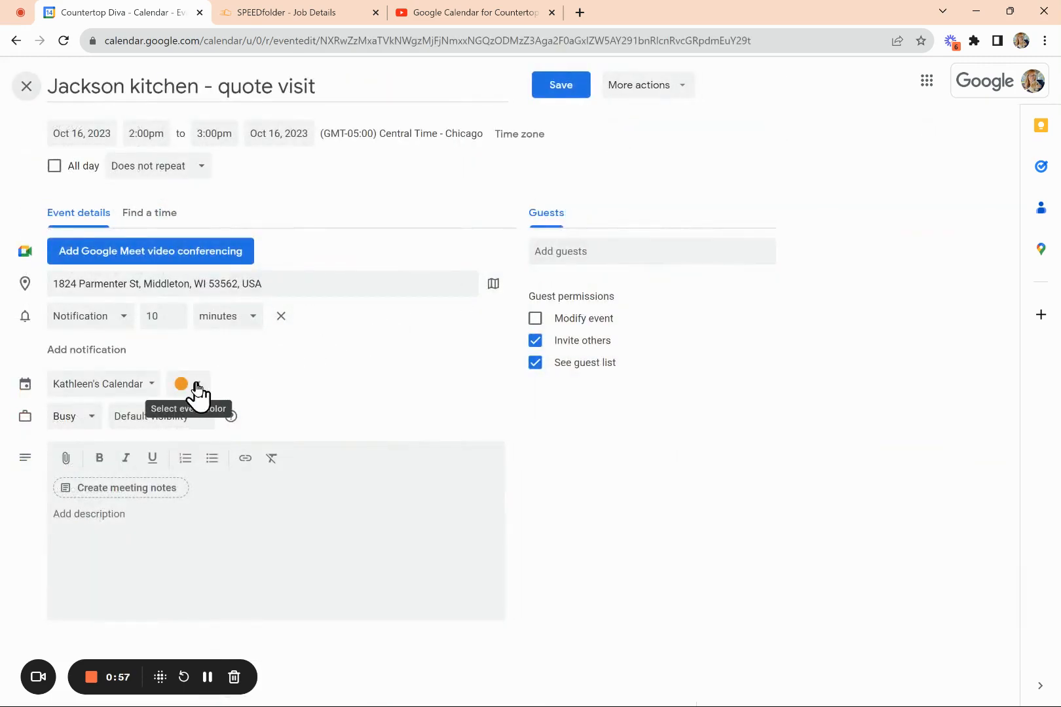
pyautogui.click(181, 384)
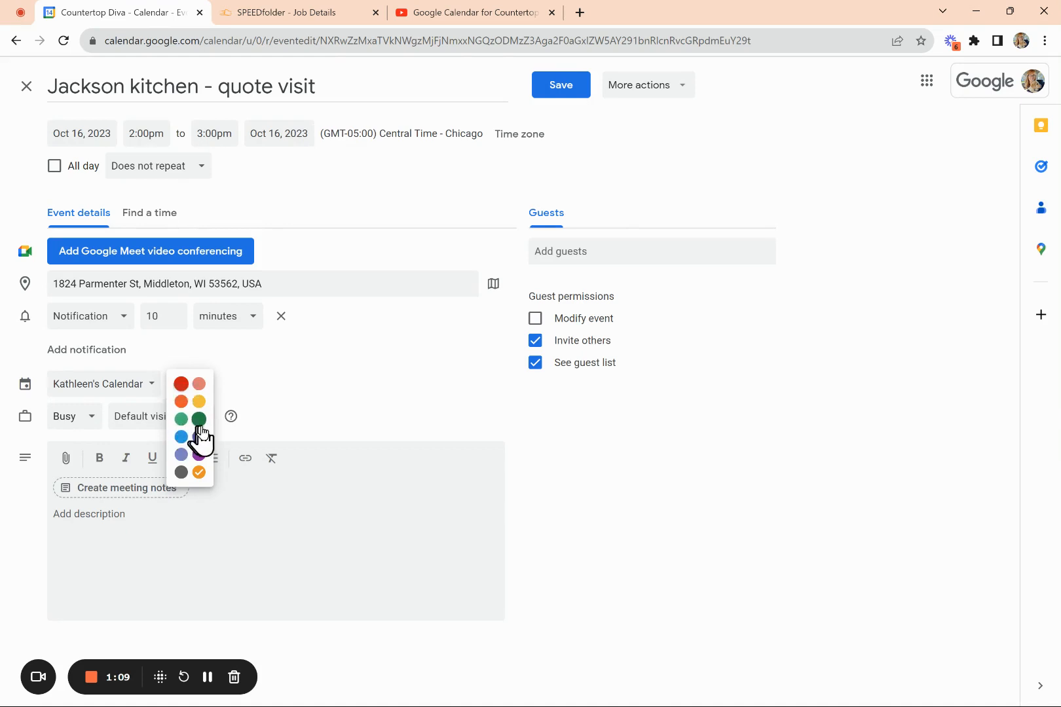
pyautogui.moveTo(199, 419)
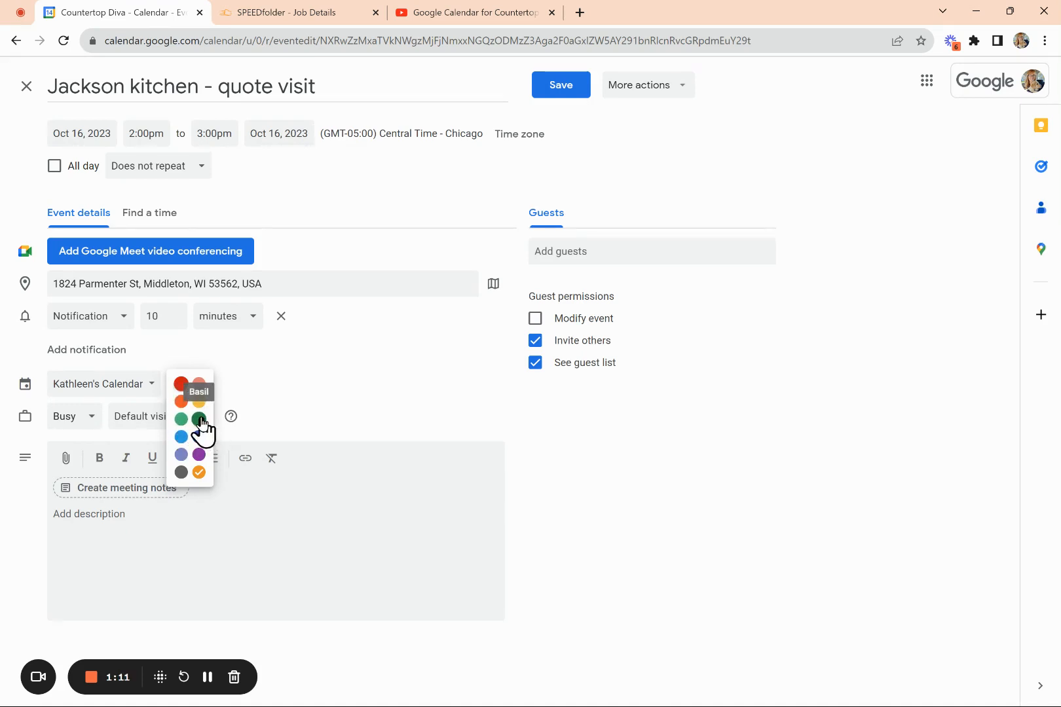
pyautogui.click(199, 418)
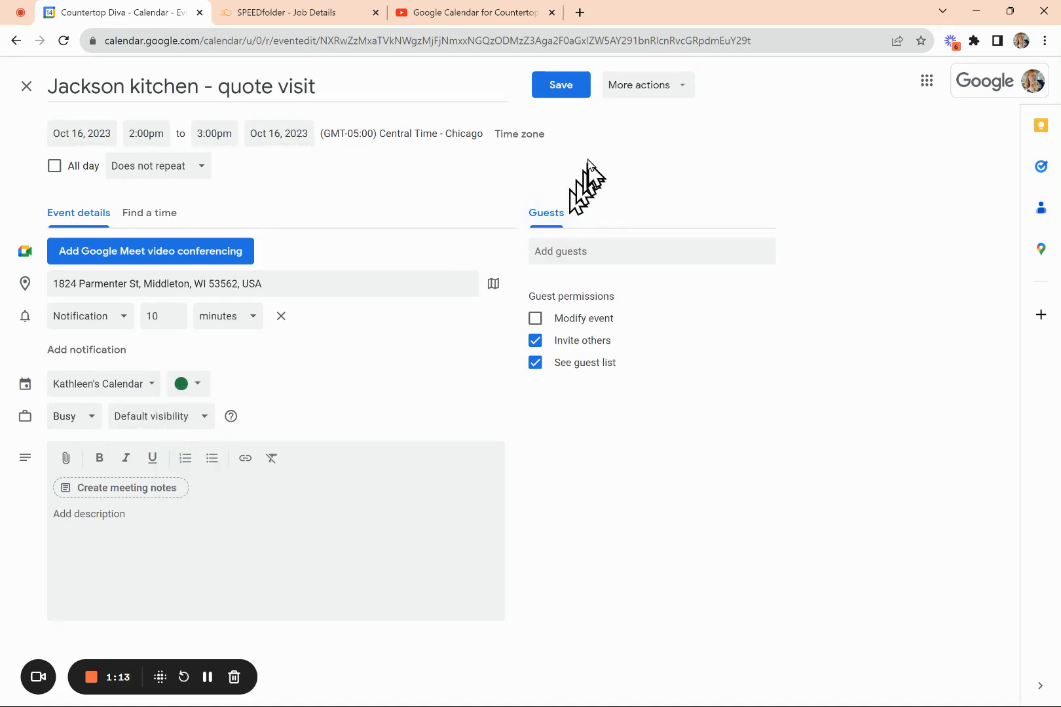
pyautogui.click(559, 86)
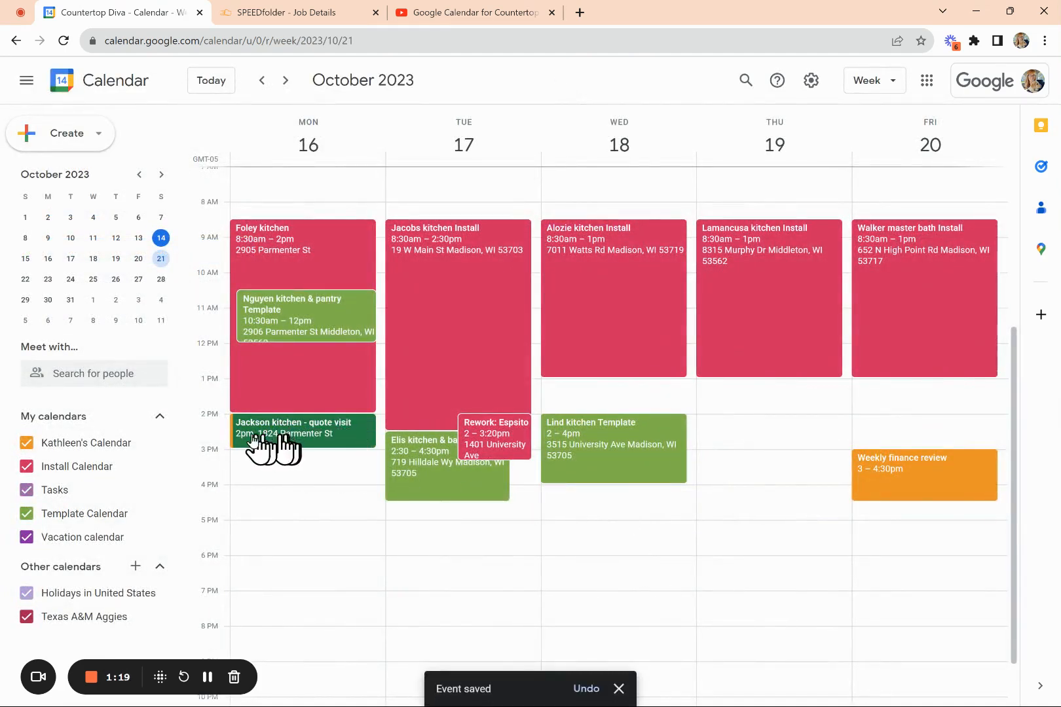
pyautogui.moveTo(244, 426)
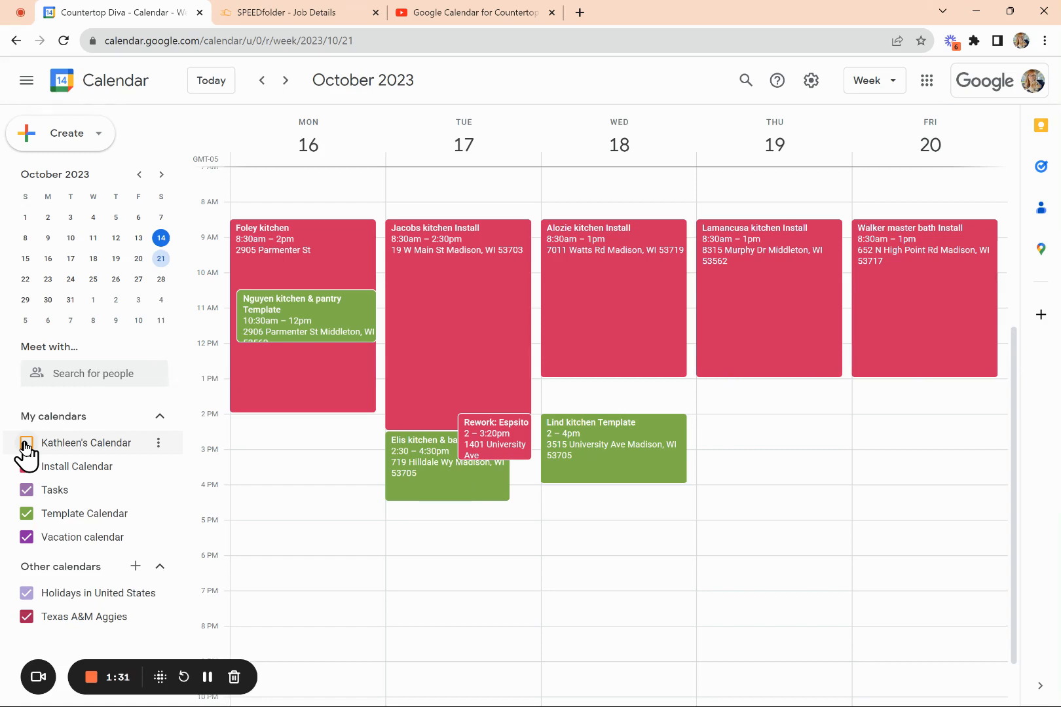
pyautogui.click(26, 443)
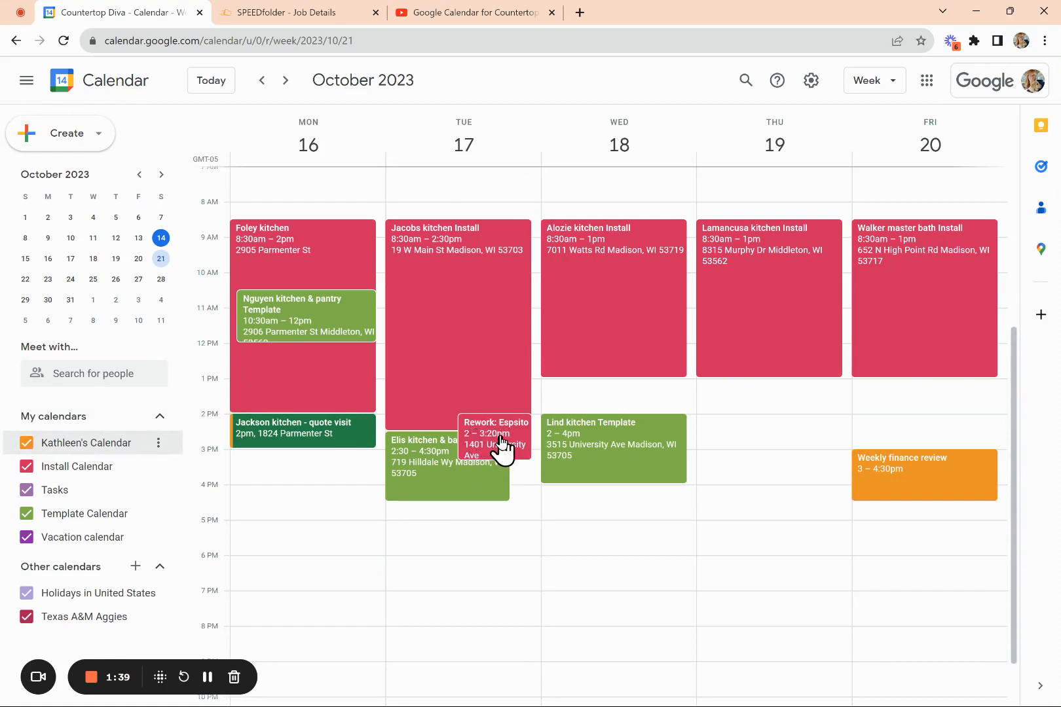
# Step: Recolour the Rework: Espsito backsplash event to Banana yellow and save it
pyautogui.click(495, 439)
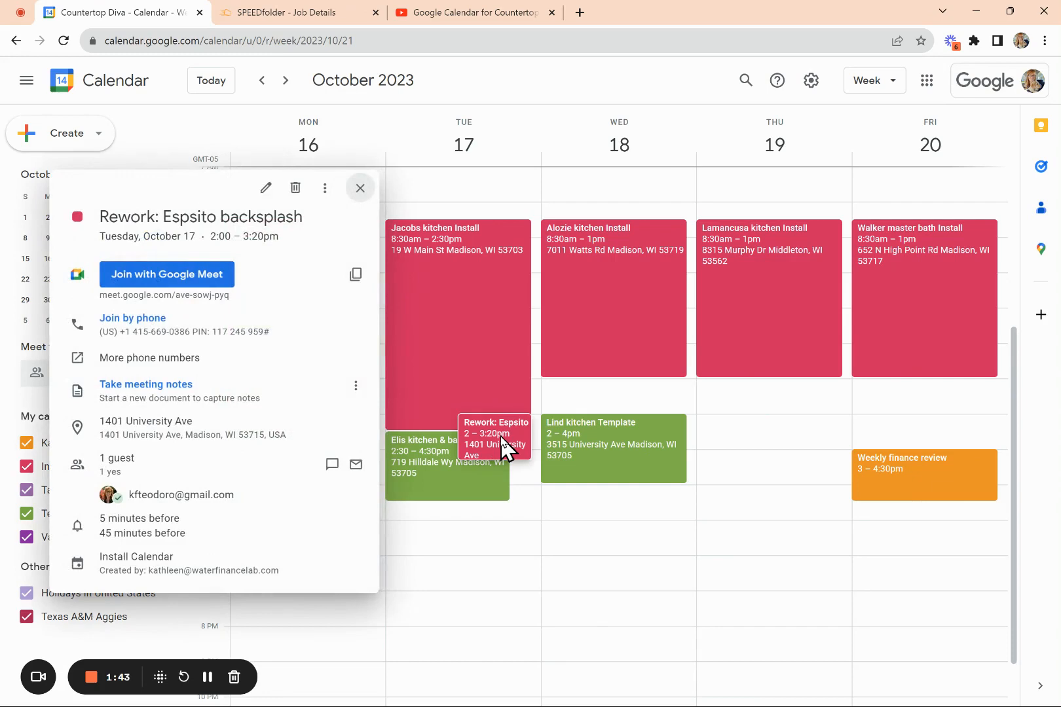
pyautogui.click(264, 189)
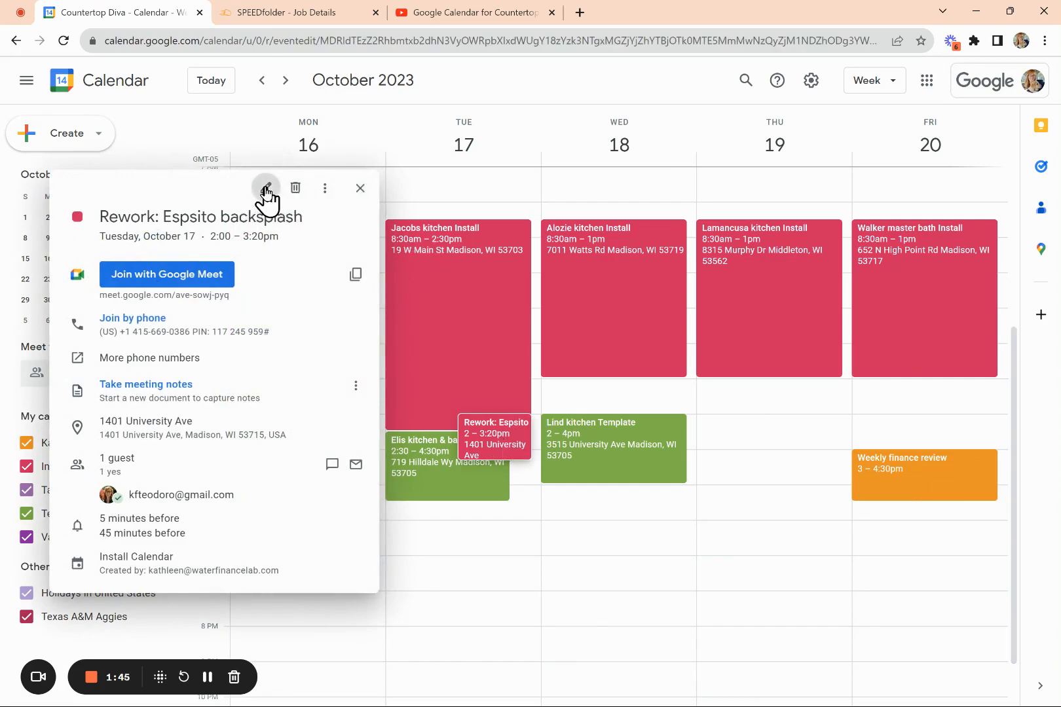
pyautogui.click(266, 188)
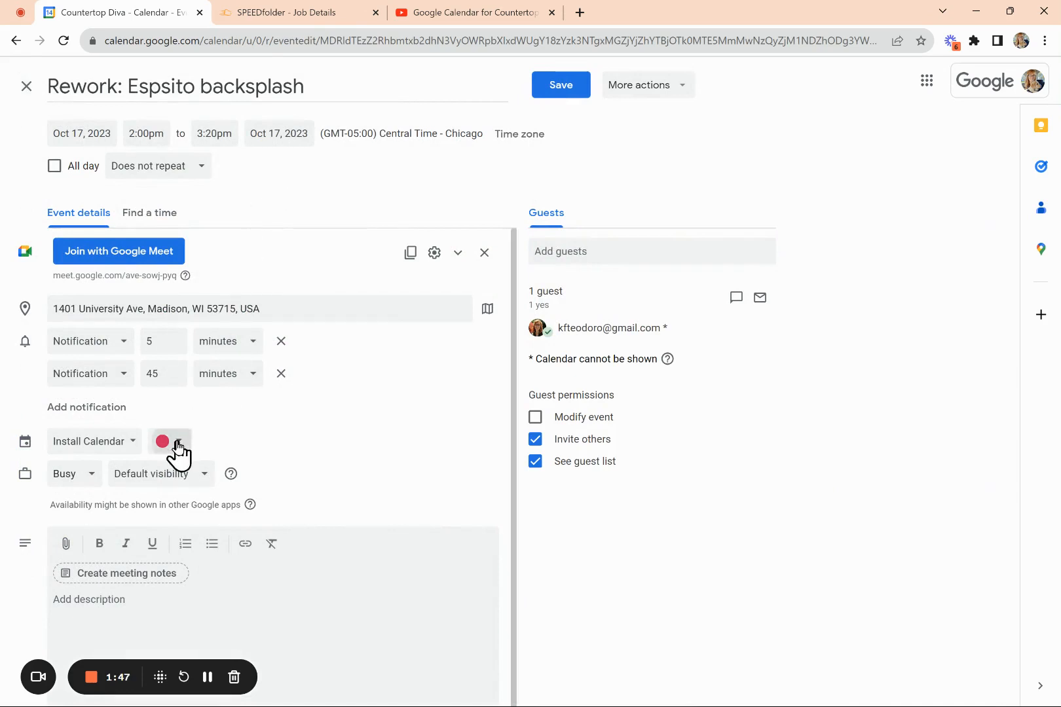
pyautogui.click(169, 442)
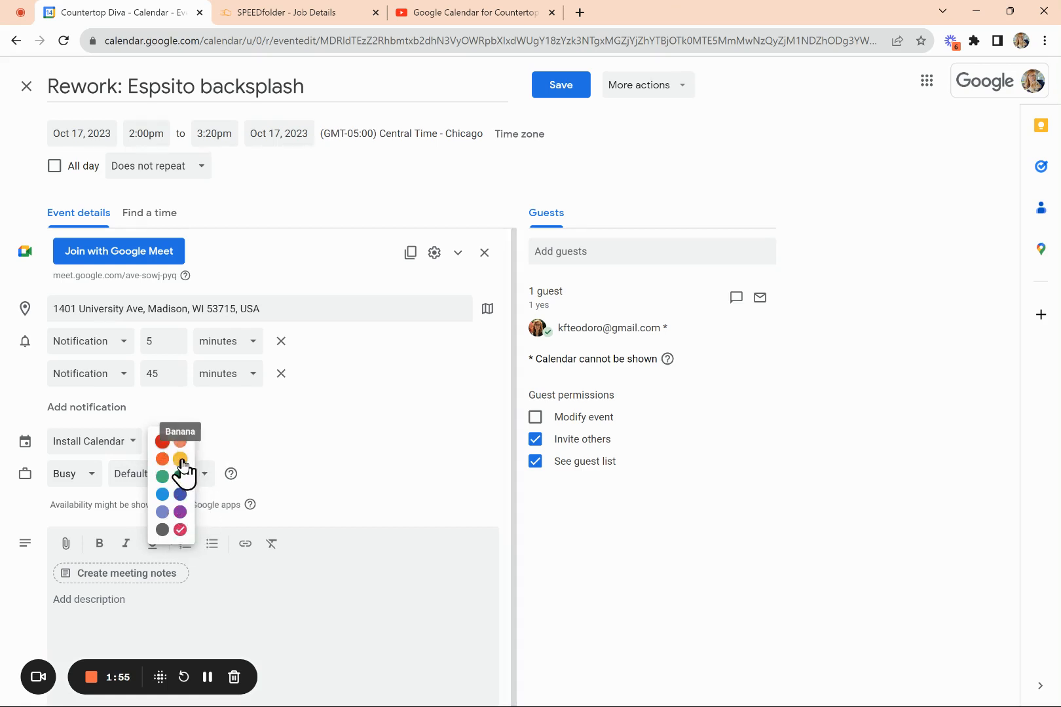
pyautogui.click(180, 458)
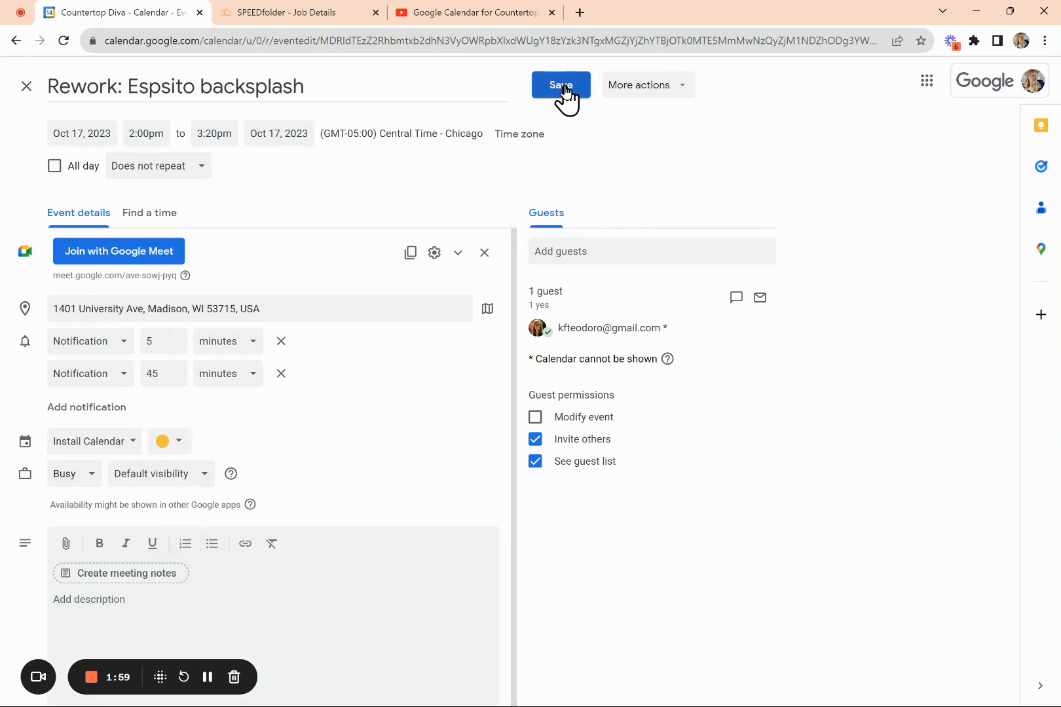
pyautogui.click(560, 85)
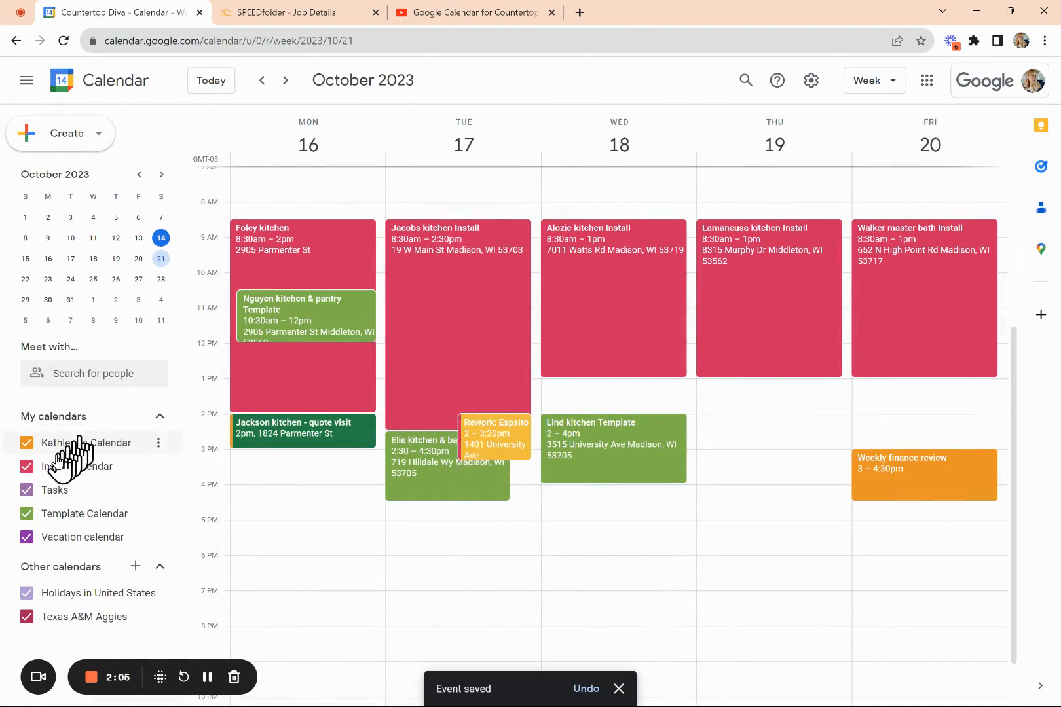
pyautogui.click(26, 466)
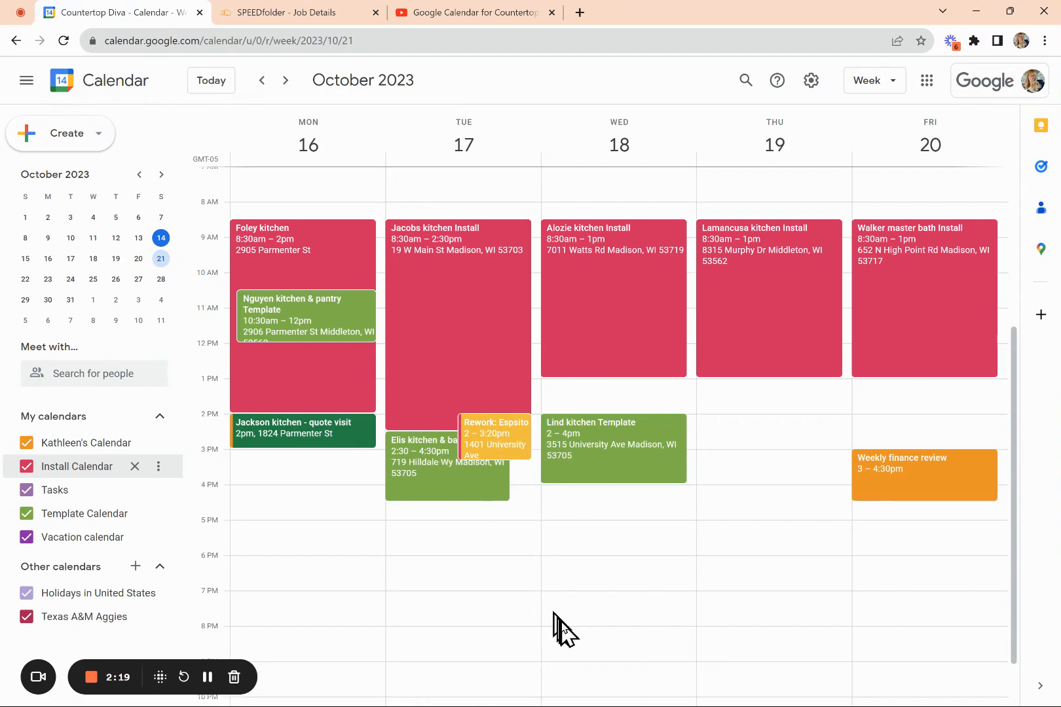
pyautogui.moveTo(459, 12)
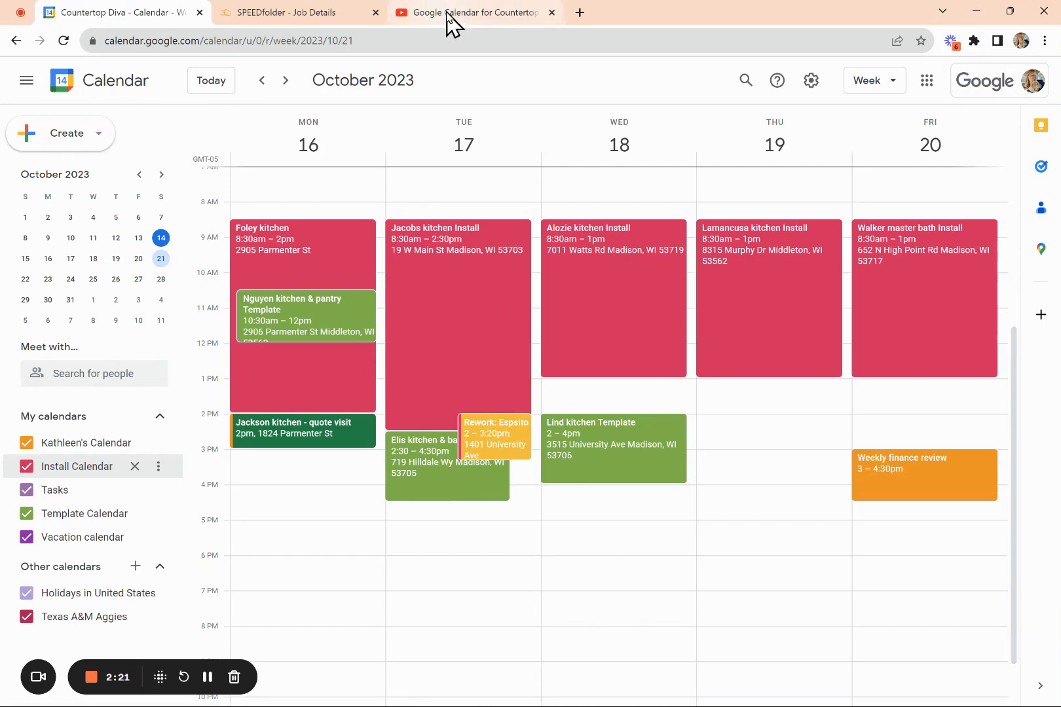